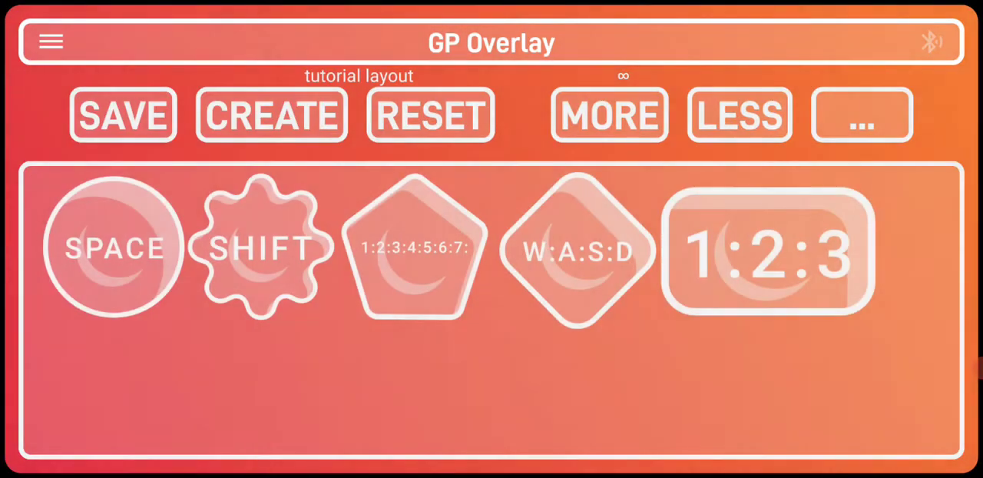
# Step: Remove the preset tutorial buttons, including 1:2:3:4:5:6:7, and add a new round button
pyautogui.click(738, 115)
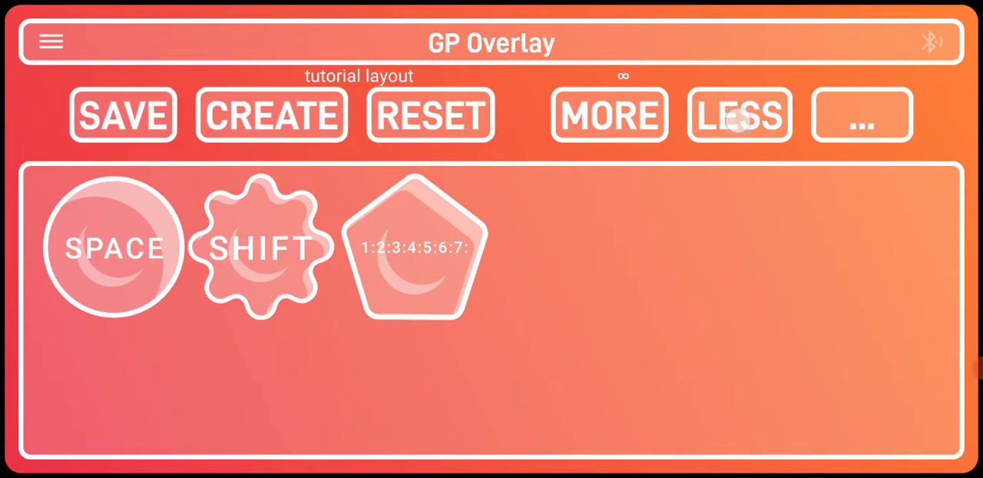
pyautogui.click(739, 115)
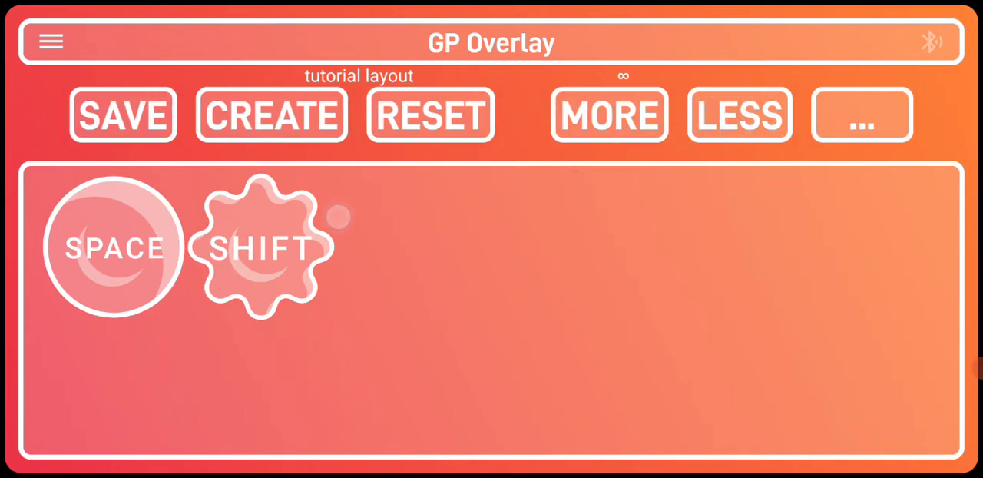
pyautogui.click(860, 114)
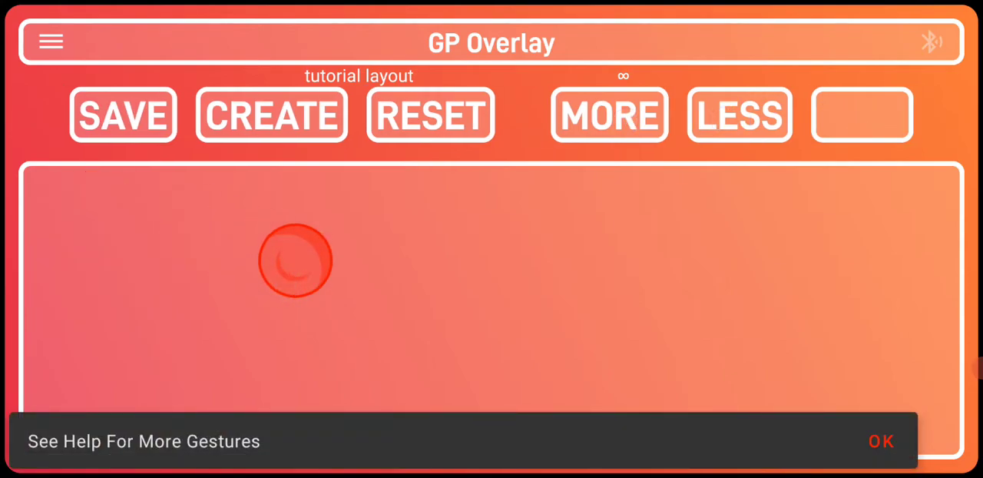
pyautogui.click(880, 441)
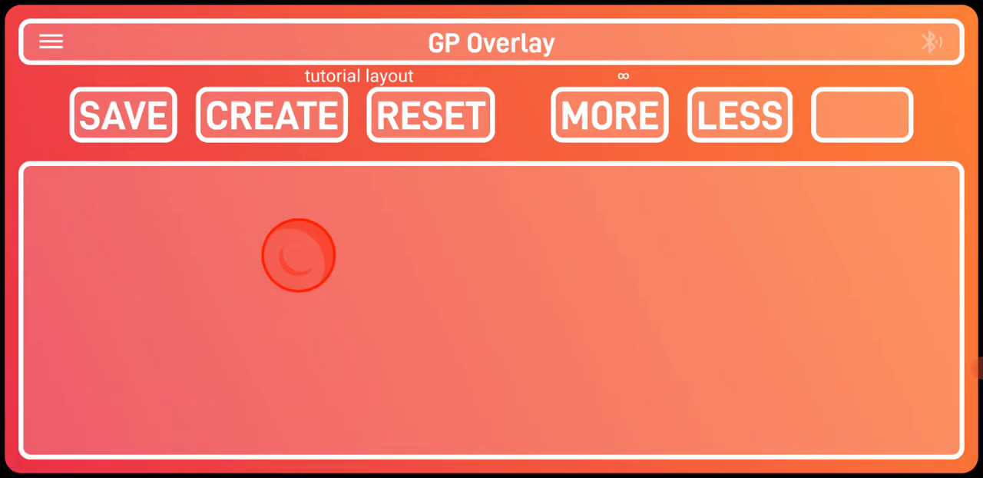
# Step: Drag the new round button into the top-left of the layout
pyautogui.moveTo(298, 255); pyautogui.dragTo(737, 326)
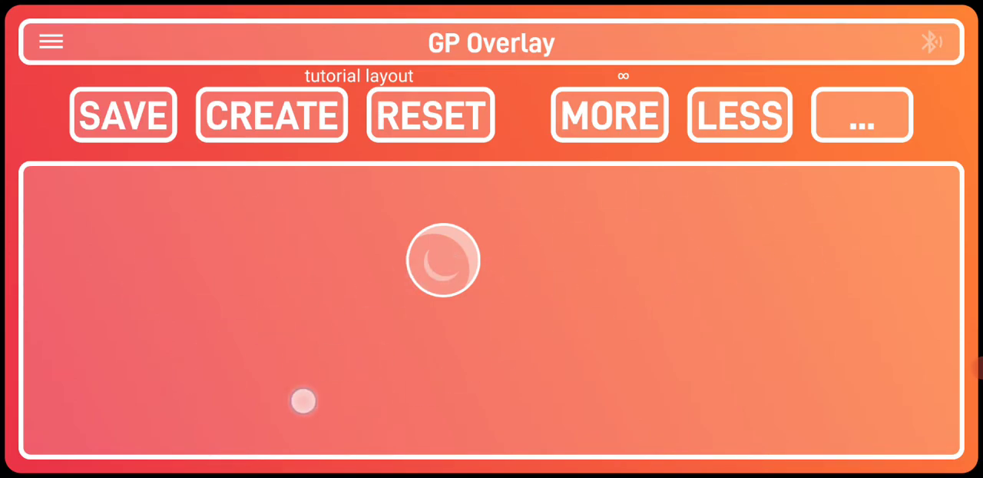
pyautogui.moveTo(443, 260); pyautogui.dragTo(256, 326)
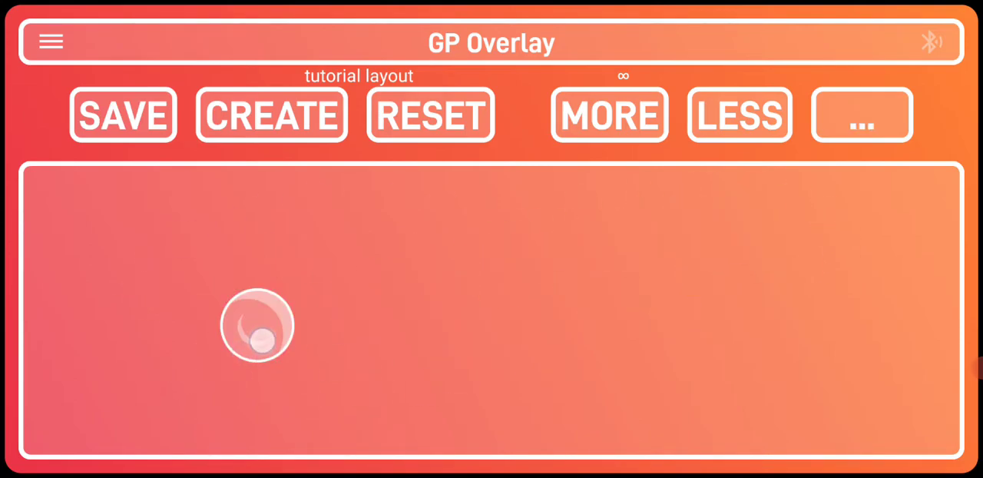
pyautogui.moveTo(256, 324); pyautogui.dragTo(391, 300)
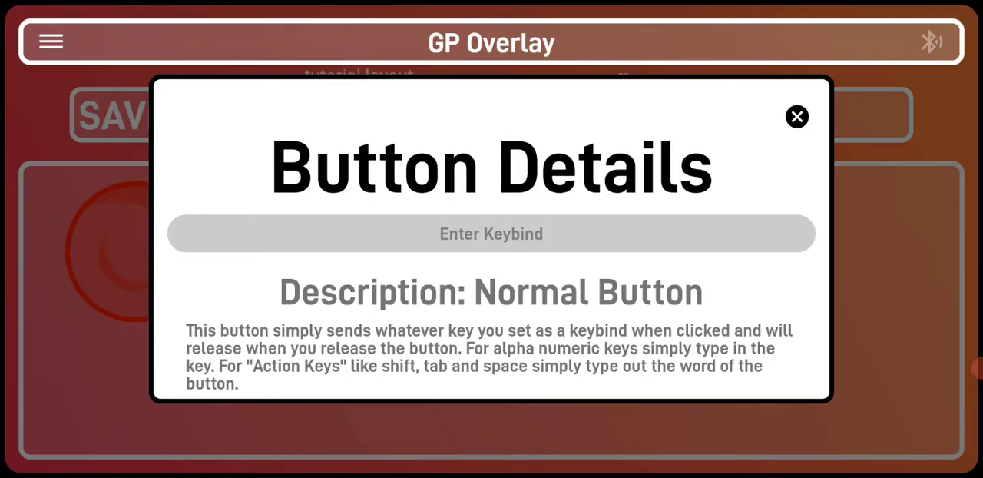
# Step: Bind the round button to space, test-press the SPACE button, and close its details
pyautogui.click(491, 233)
pyautogui.write('space')
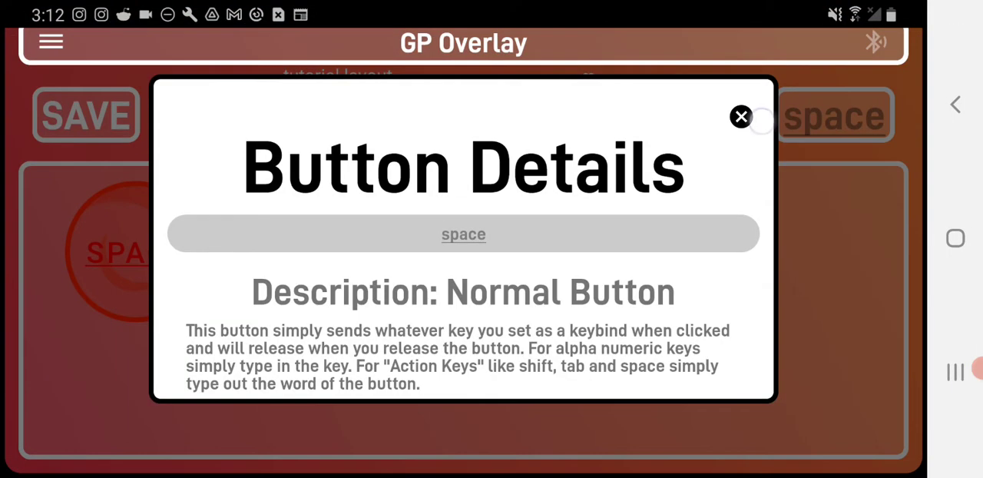
pyautogui.click(741, 117)
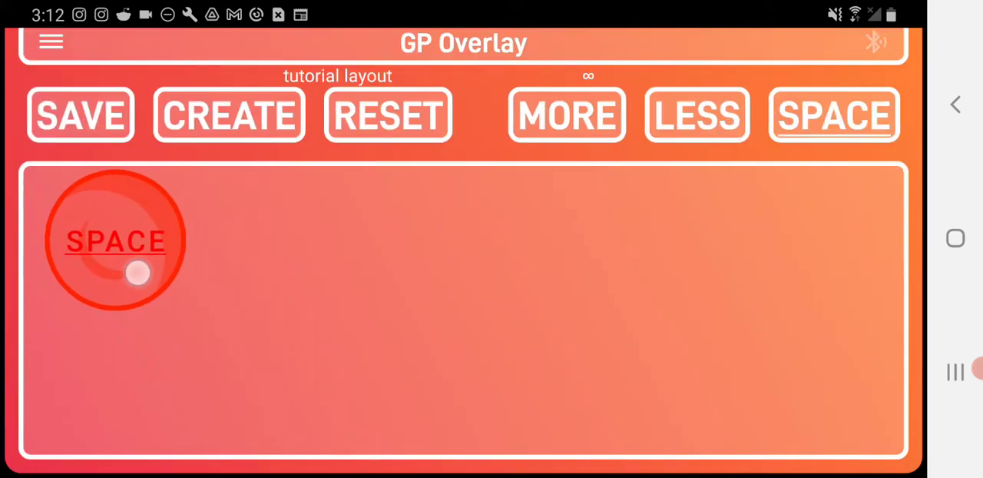
pyautogui.click(834, 114)
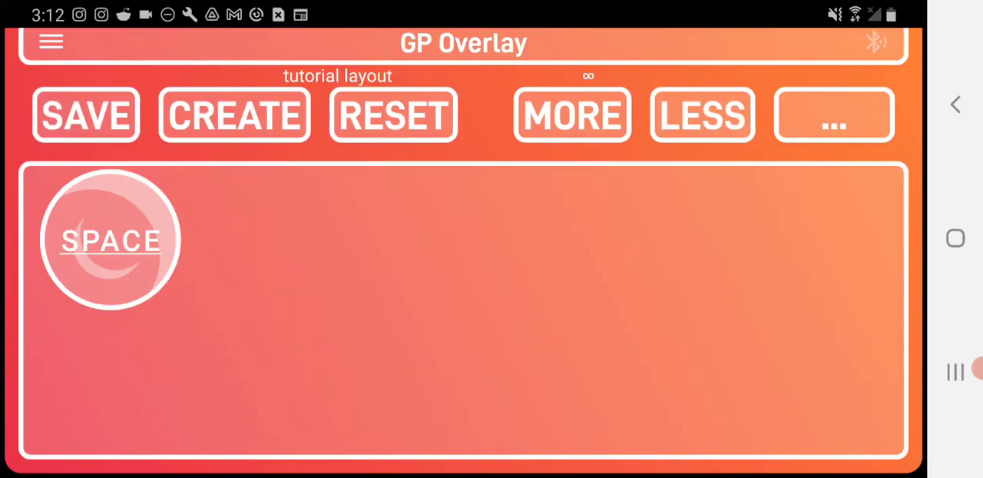
pyautogui.click(110, 240)
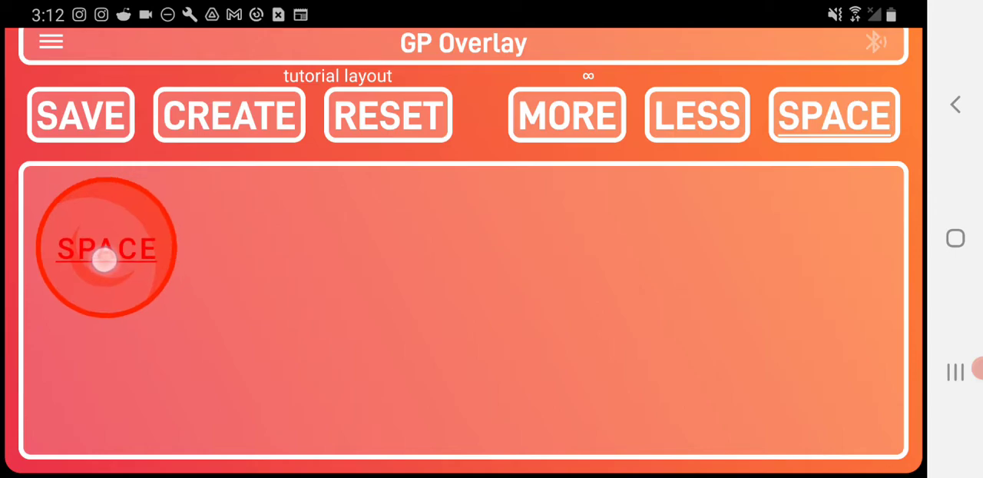
pyautogui.click(106, 248)
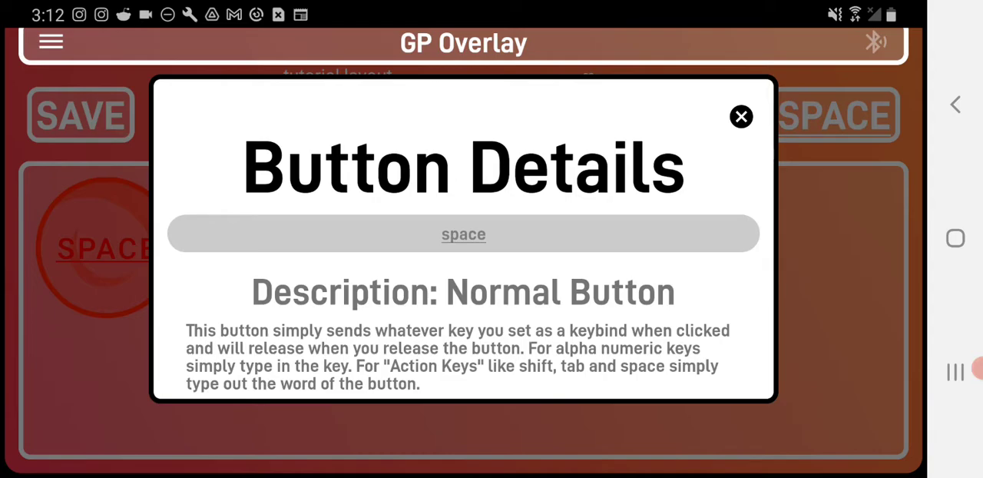
pyautogui.click(740, 116)
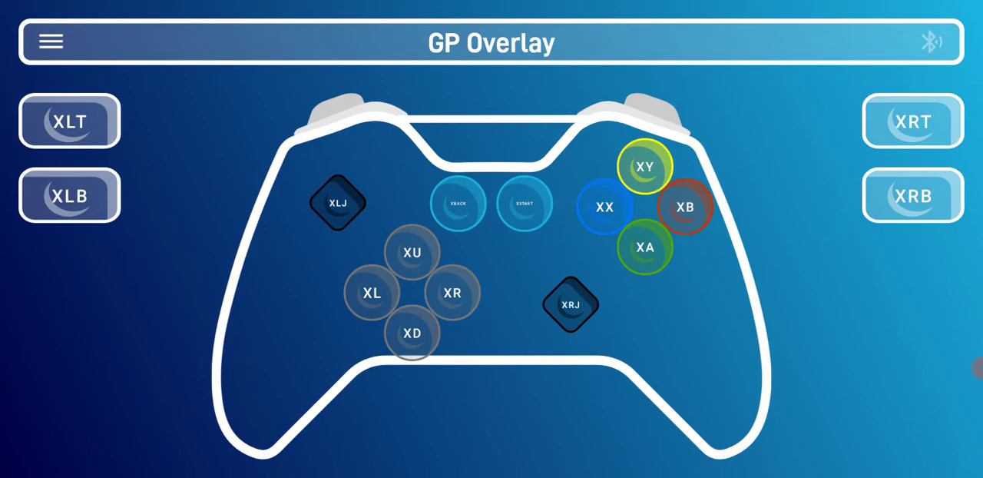
# Step: Leave the Xbox controller overlay for the tutorial layout and test-press SPACE
pyautogui.click(50, 41)
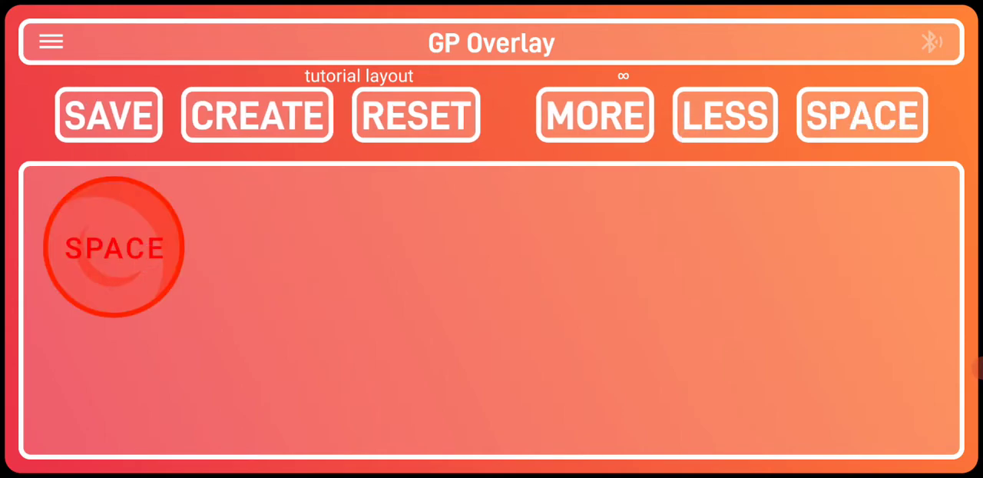
pyautogui.click(109, 114)
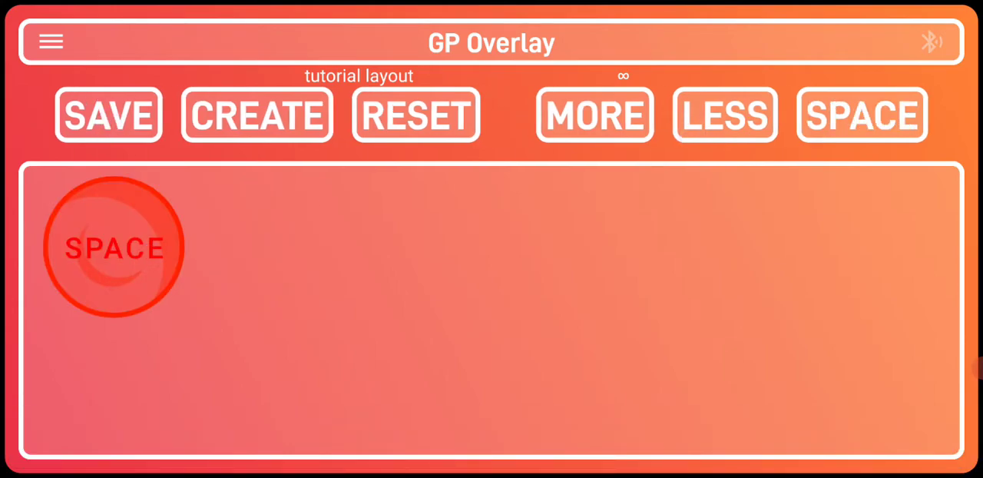
pyautogui.click(50, 42)
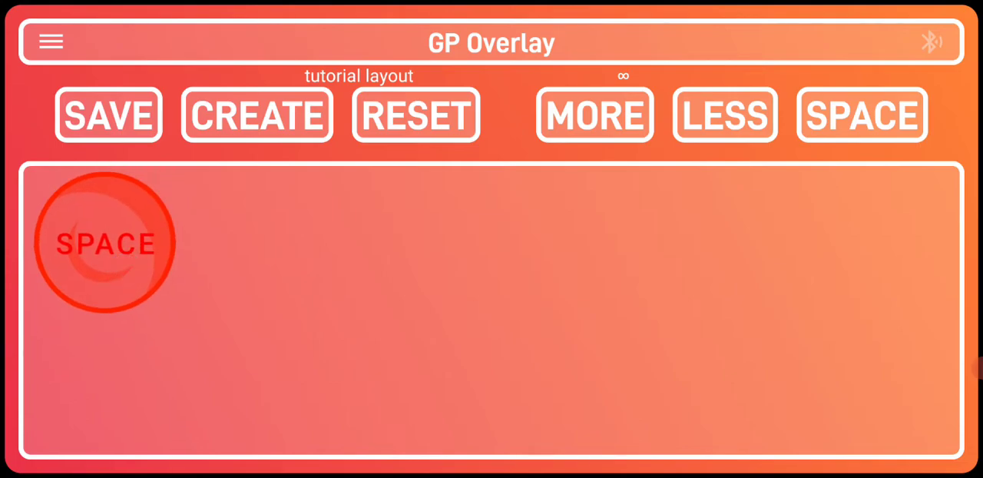
# Step: Append '&w' to the round button's space keybind so it reads space&w
pyautogui.click(105, 244)
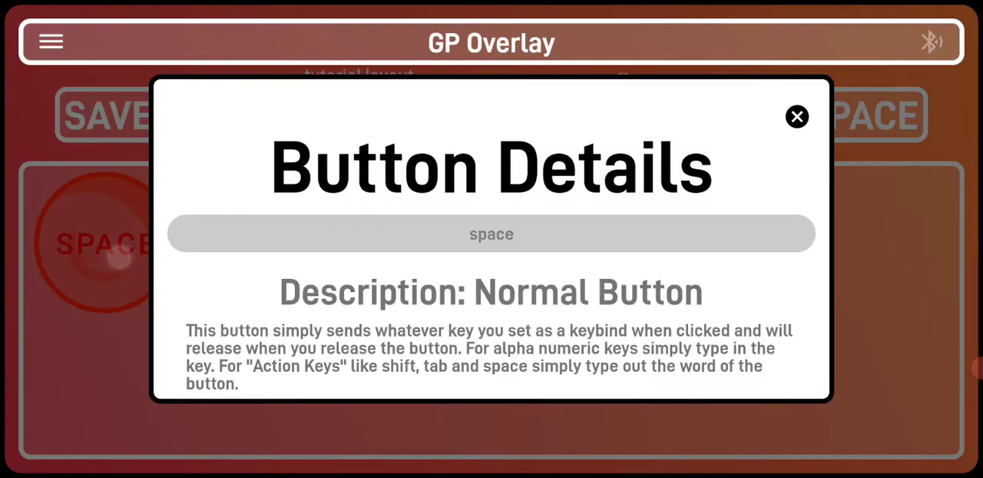
pyautogui.click(491, 234)
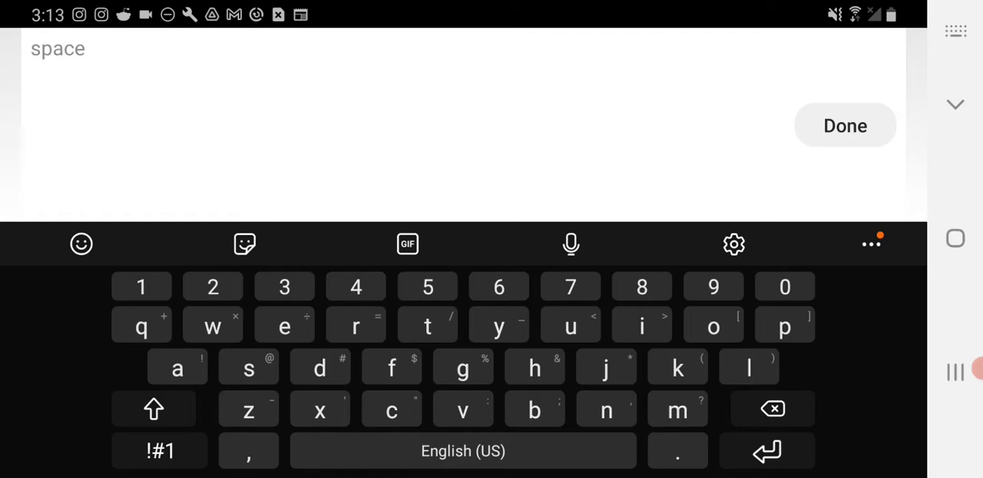
pyautogui.click(784, 324)
pyautogui.write('space')
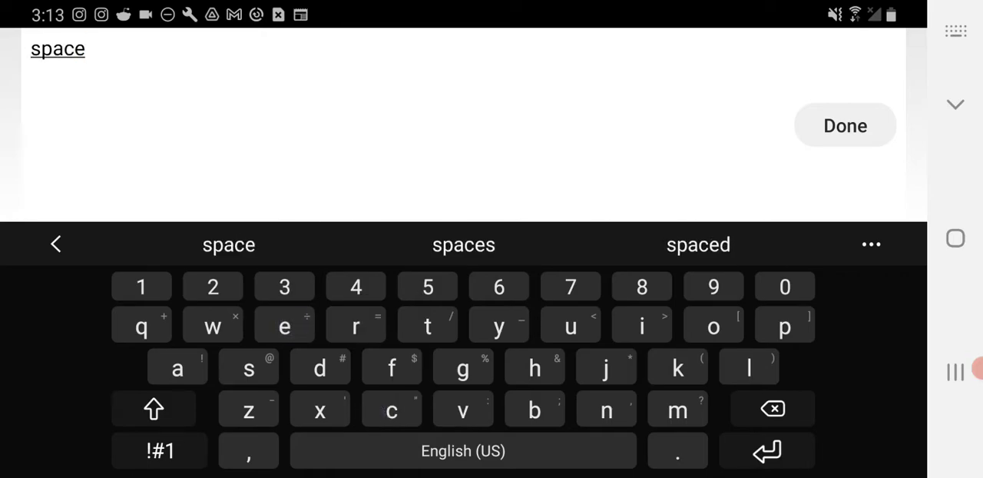
pyautogui.click(160, 451)
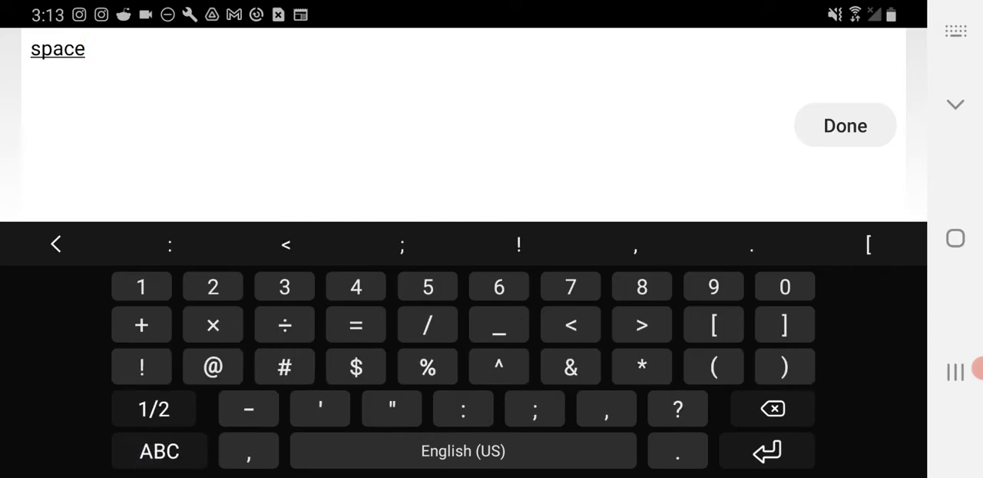
pyautogui.click(570, 367)
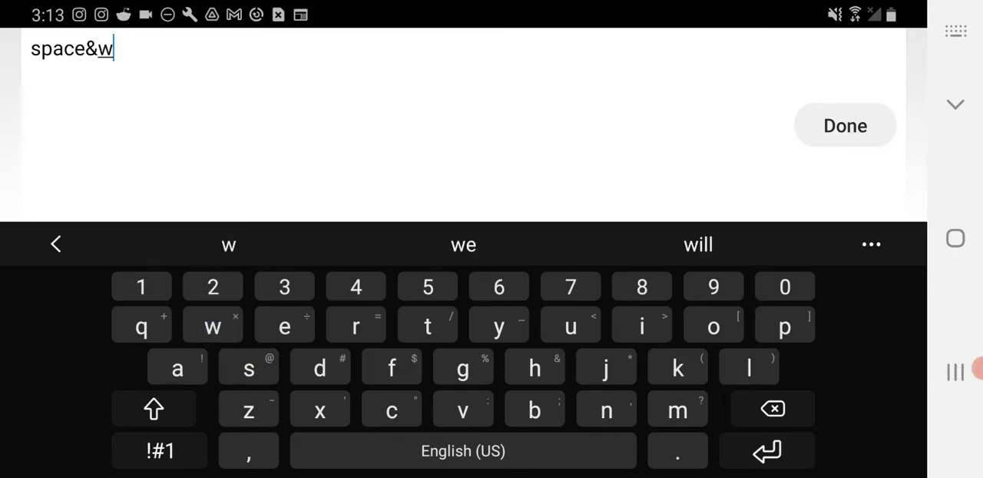
pyautogui.click(845, 125)
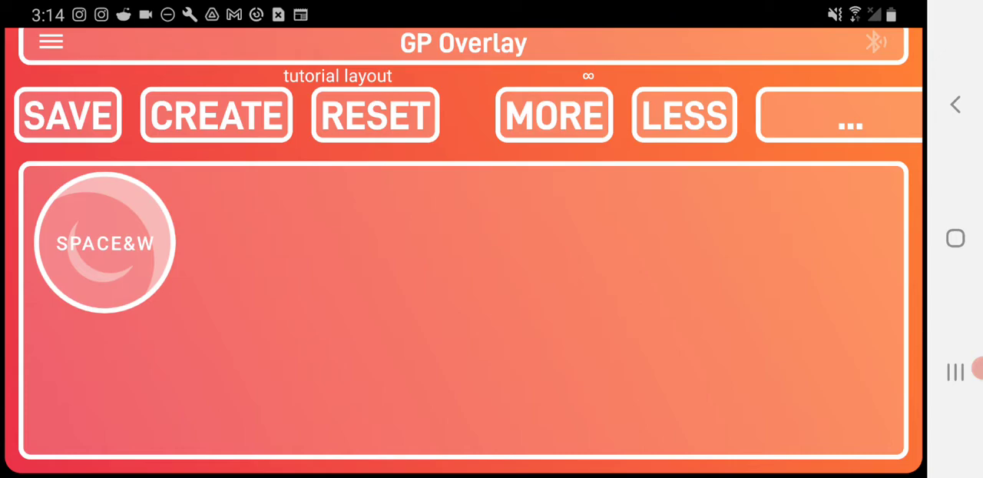
# Step: Create a new button, reshape it into a gear, and drag it beside SPACE&W
pyautogui.click(67, 115)
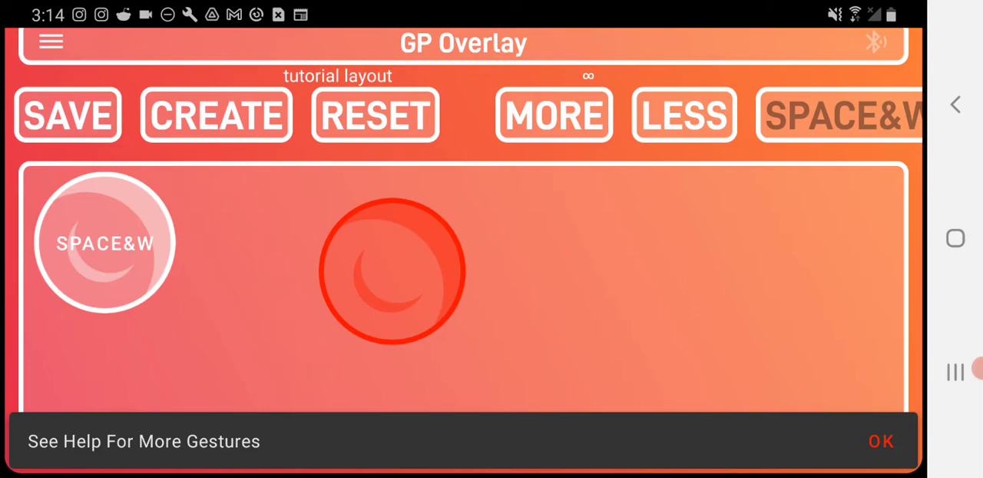
pyautogui.moveTo(391, 269); pyautogui.dragTo(373, 299)
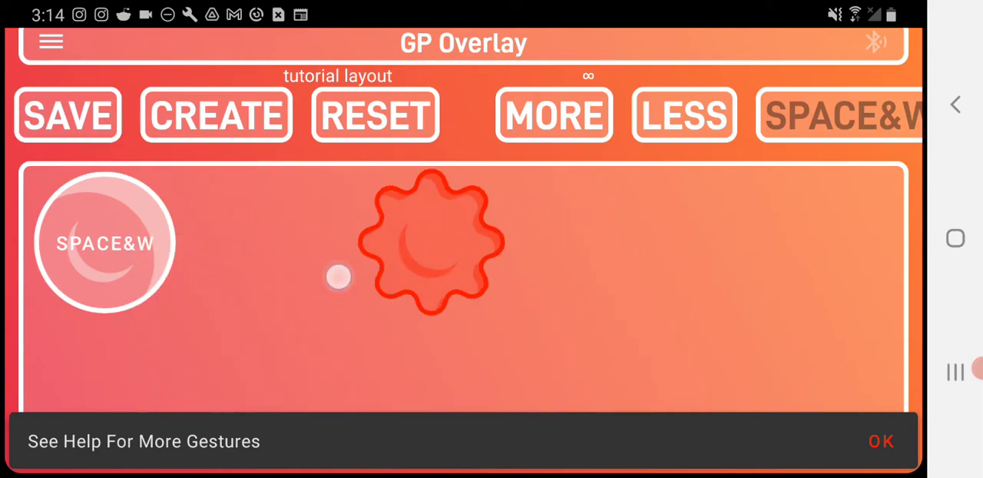
pyautogui.moveTo(430, 242); pyautogui.dragTo(253, 242)
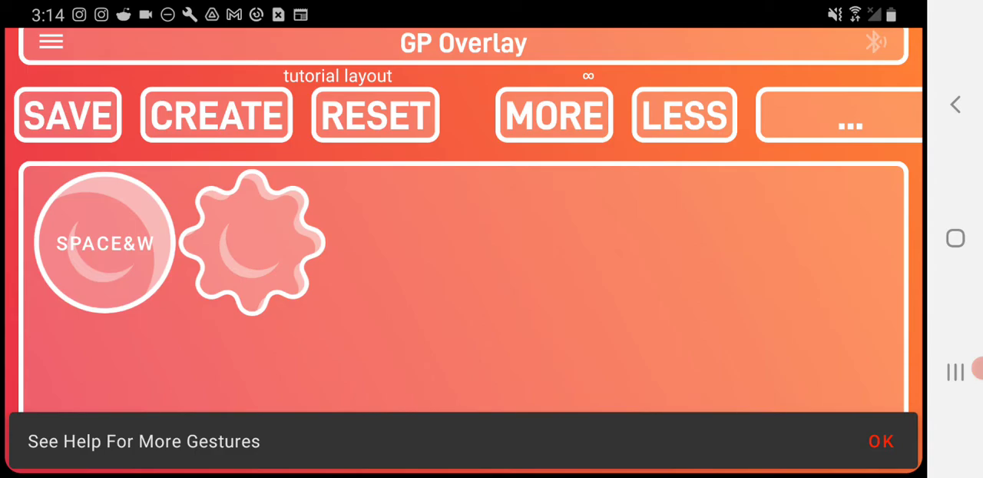
pyautogui.click(252, 241)
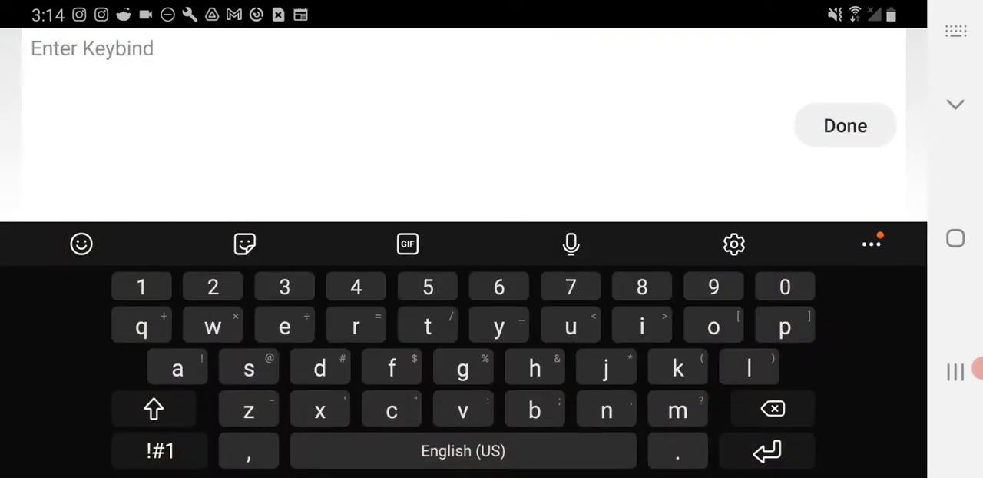
pyautogui.write('shift')
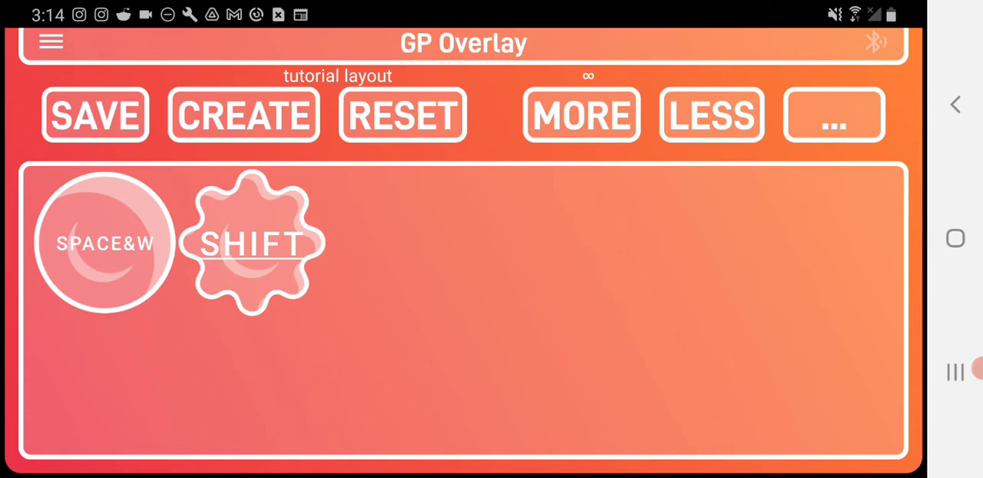
pyautogui.click(834, 115)
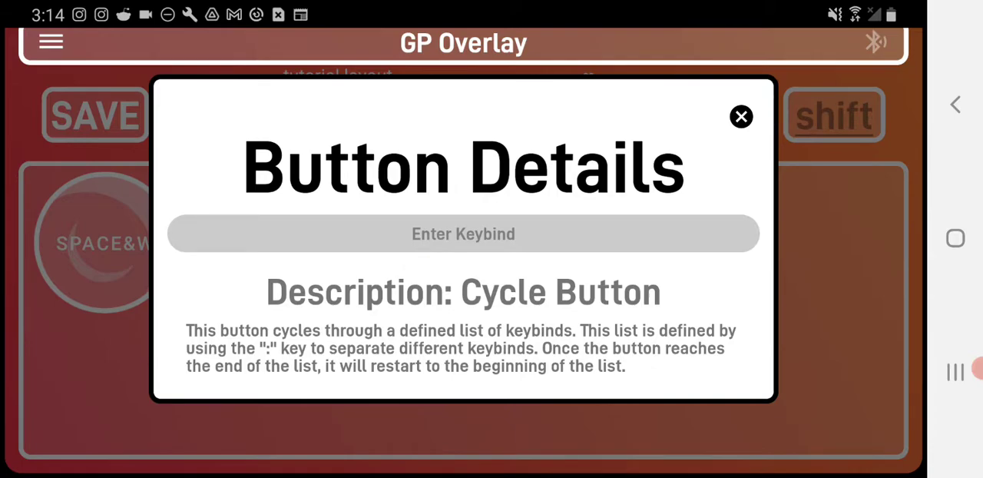
# Step: Make a pentagon Cycle button with keybinds 1:2:3:4 and place it beside SHIFT
pyautogui.click(463, 234)
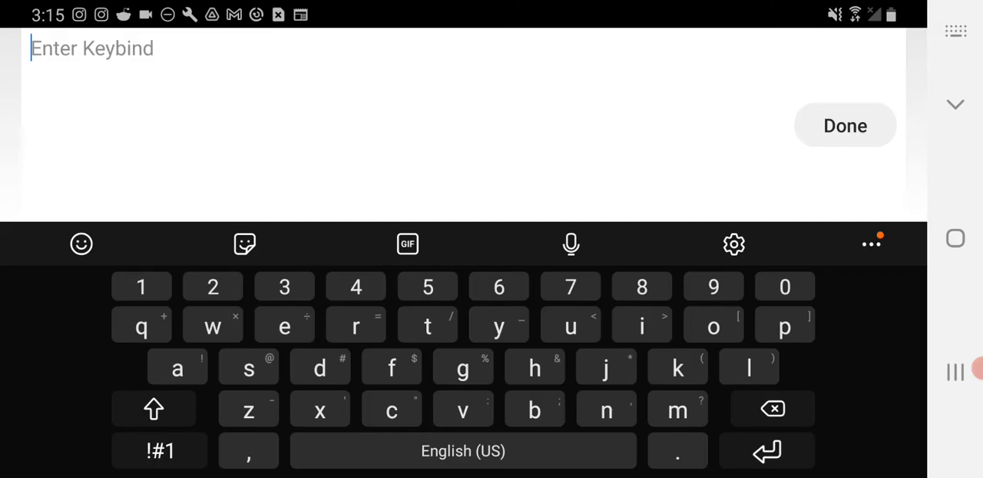
pyautogui.click(142, 286)
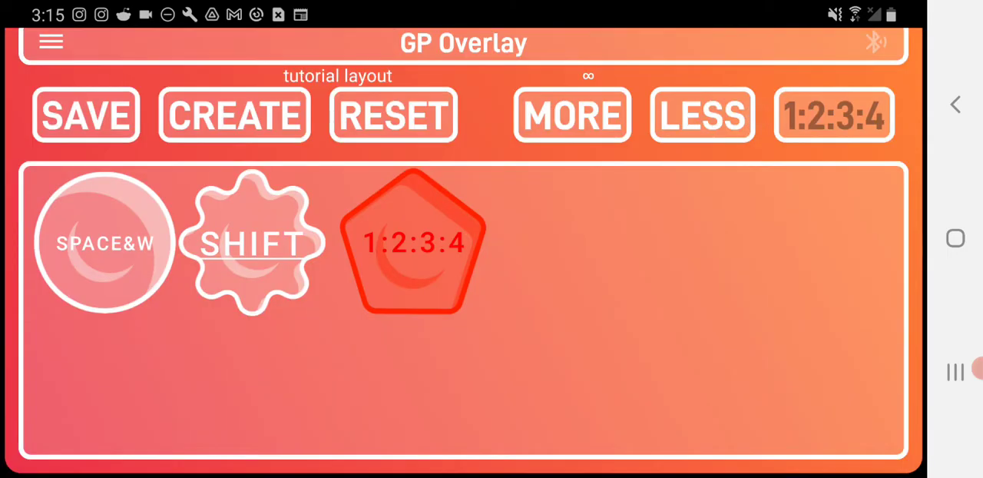
pyautogui.click(834, 114)
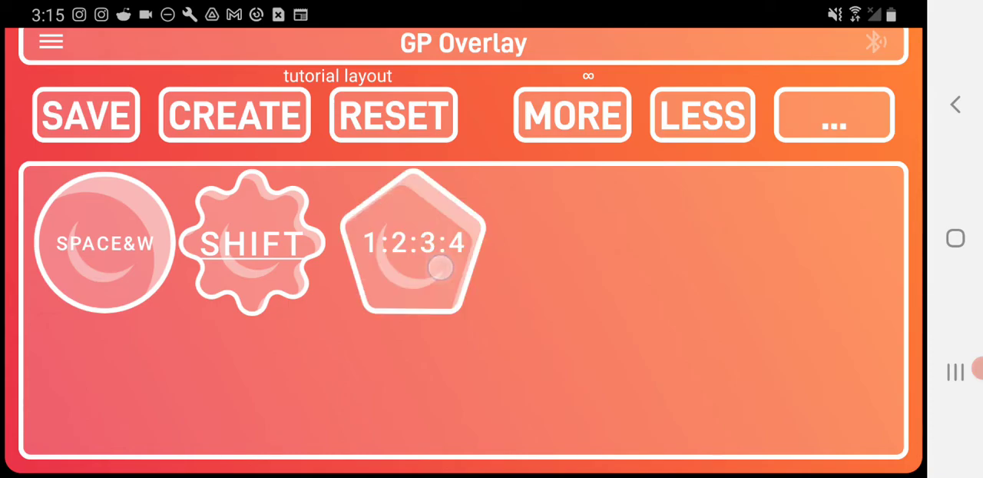
pyautogui.click(415, 268)
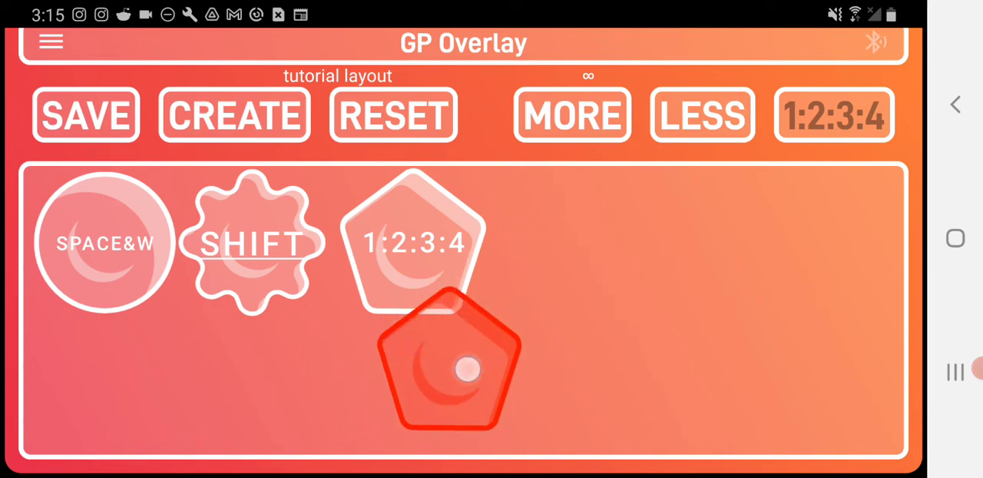
# Step: Add a diamond Joy button with keybinds w:a:s:d beside the 1:2:3:4 button
pyautogui.moveTo(449, 369); pyautogui.dragTo(561, 242)
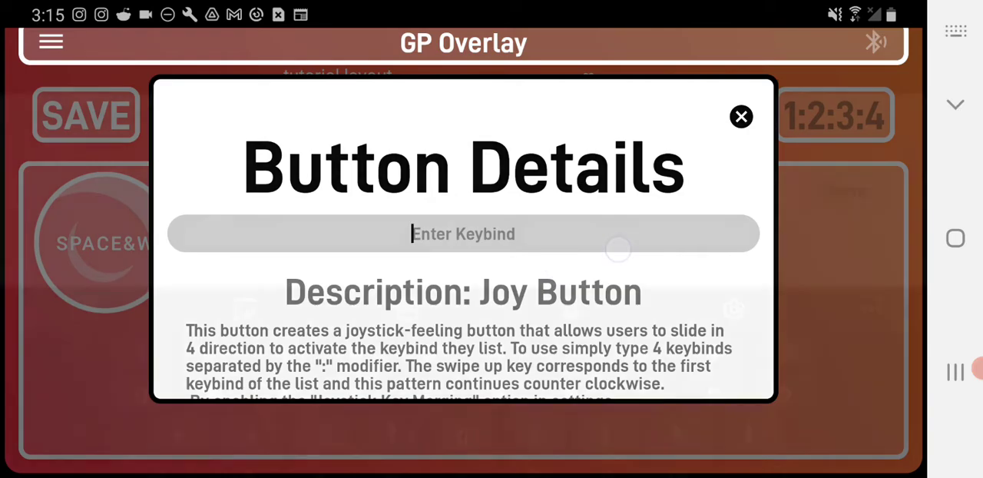
pyautogui.click(463, 233)
pyautogui.write('w:')
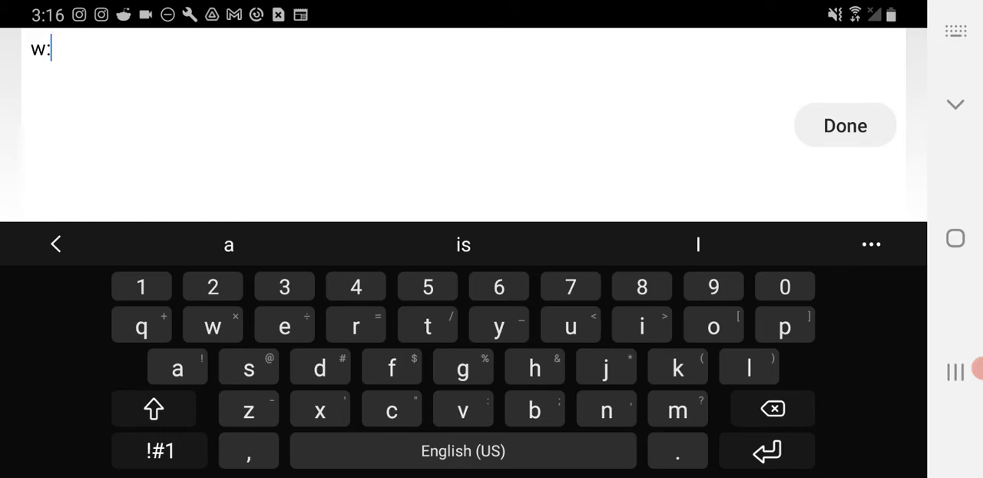
pyautogui.write('a:s:')
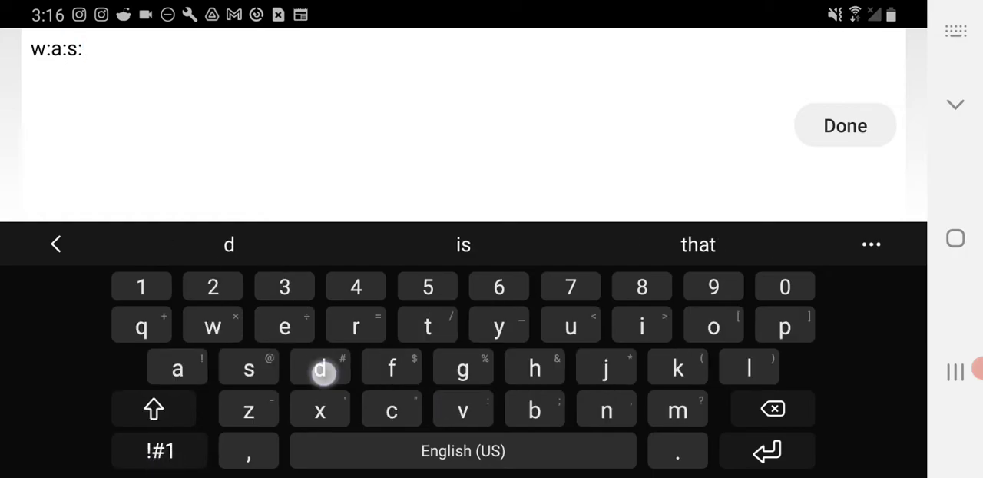
pyautogui.click(320, 368)
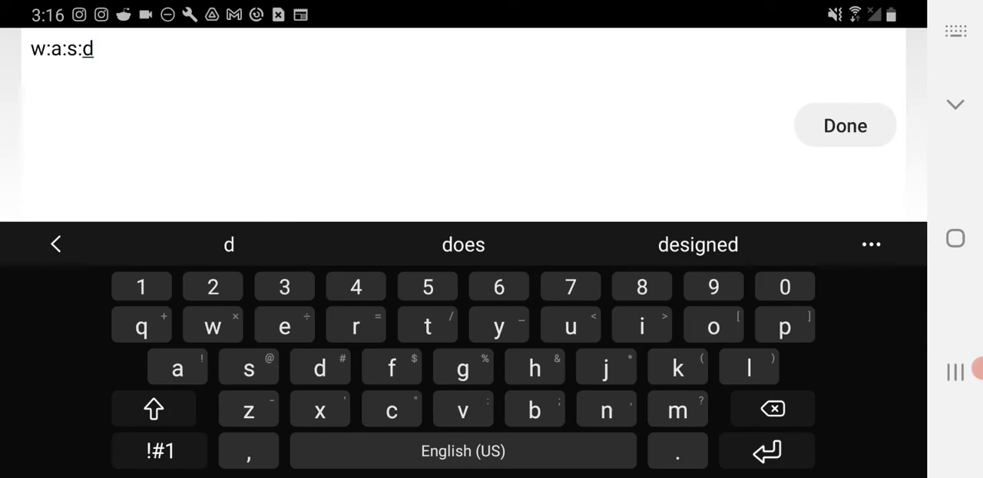
pyautogui.click(844, 126)
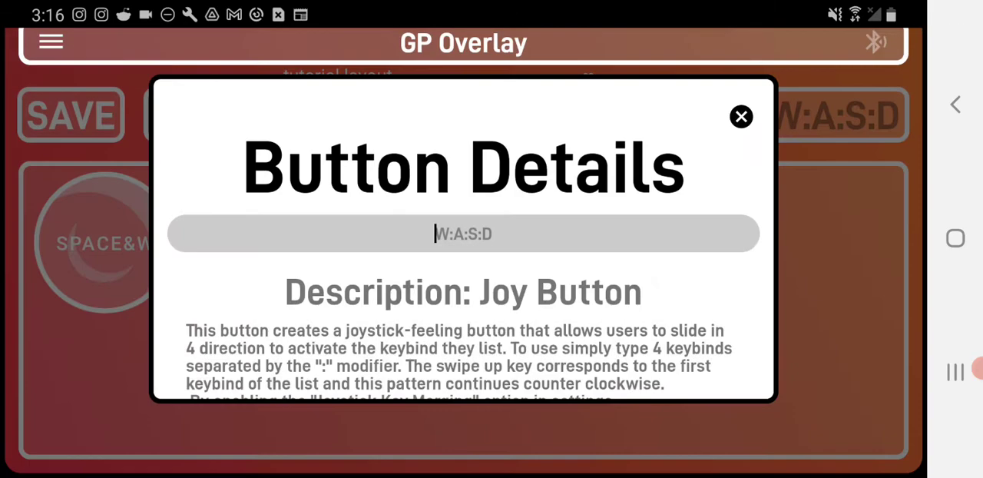
pyautogui.click(741, 117)
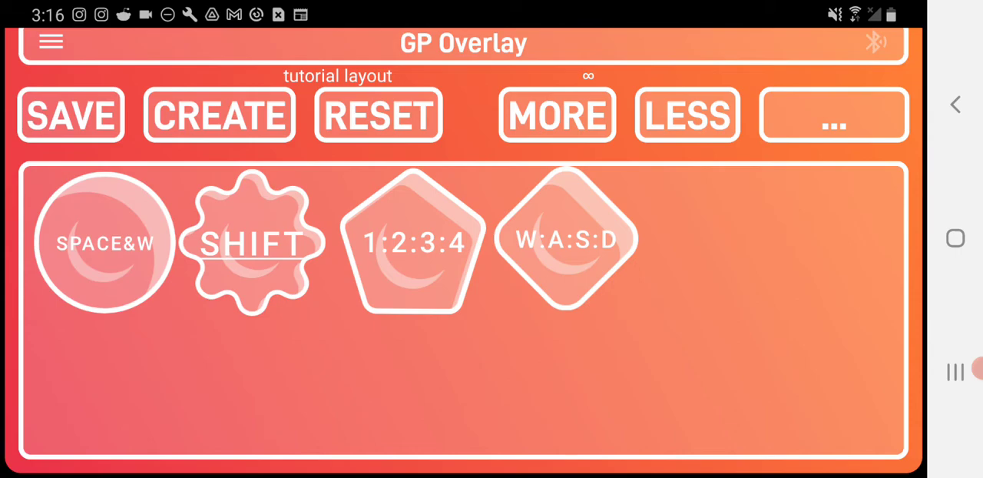
pyautogui.click(70, 115)
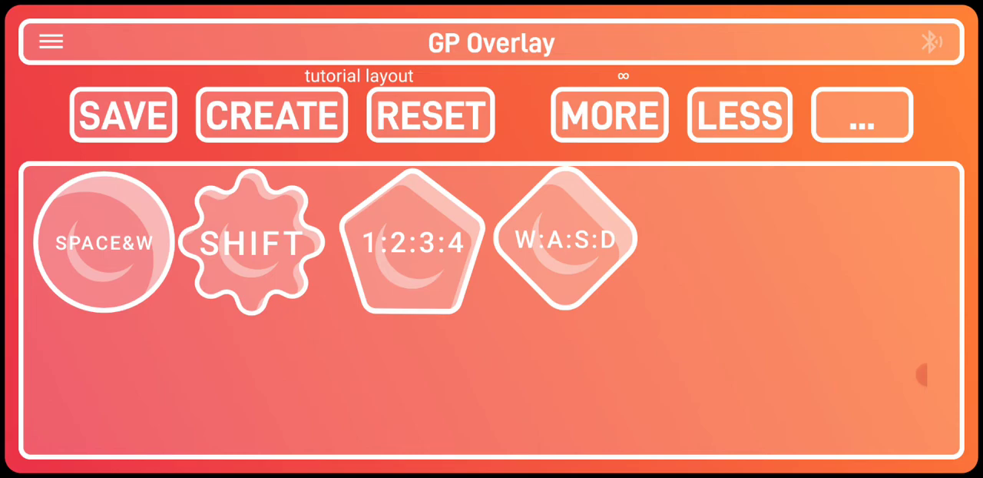
pyautogui.click(565, 239)
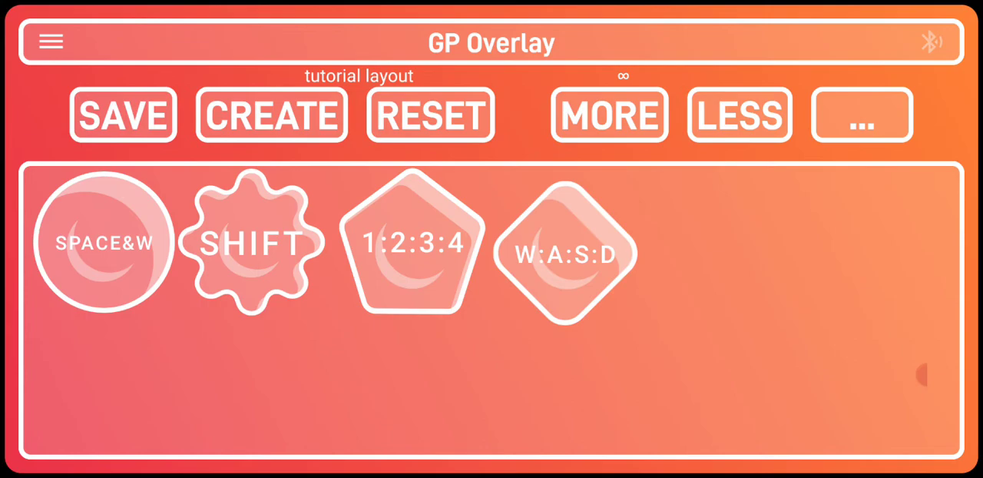
pyautogui.click(566, 255)
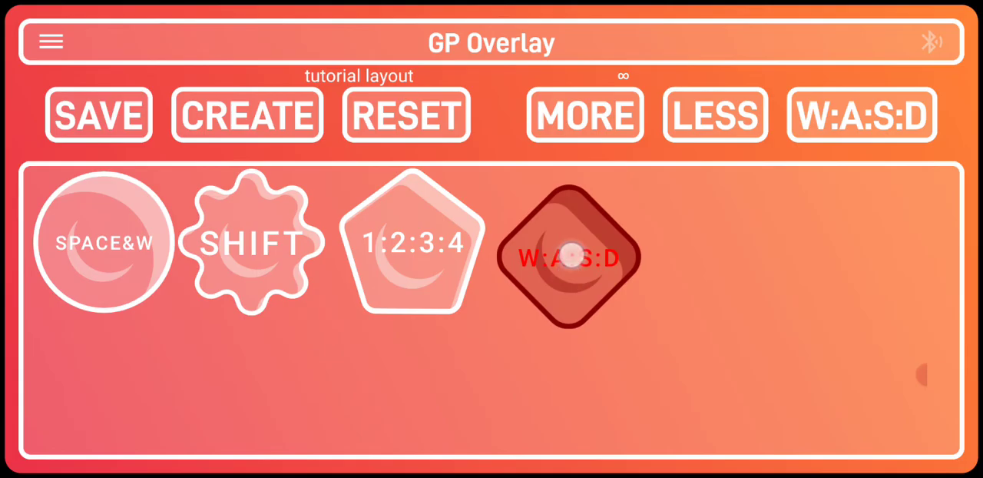
pyautogui.click(568, 257)
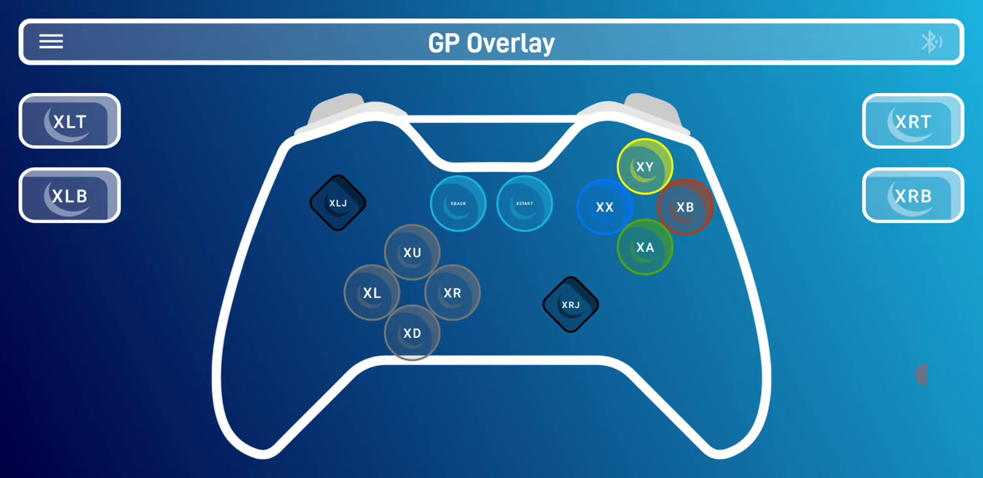
pyautogui.click(50, 41)
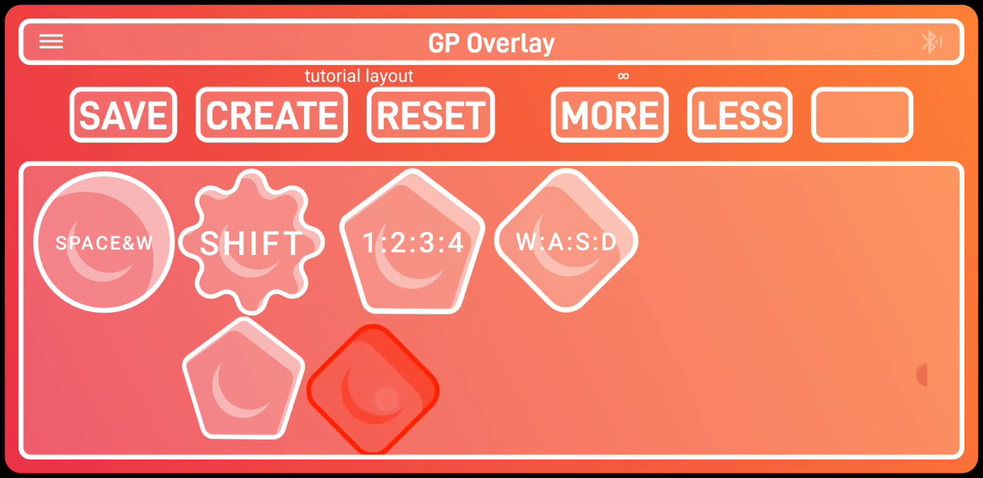
# Step: Drag out a rounded-rectangle Scroll button and set it down after W:A:S:D
pyautogui.moveTo(372, 395); pyautogui.dragTo(254, 384)
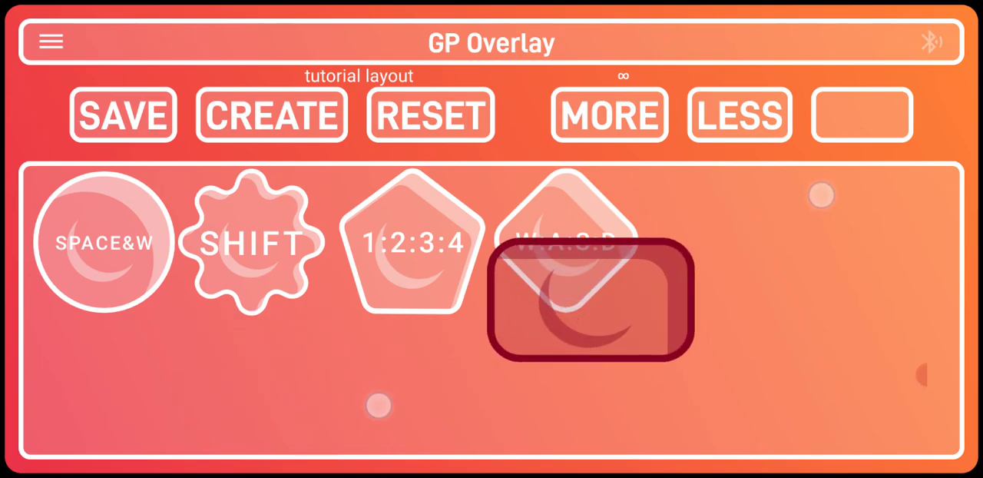
pyautogui.click(590, 300)
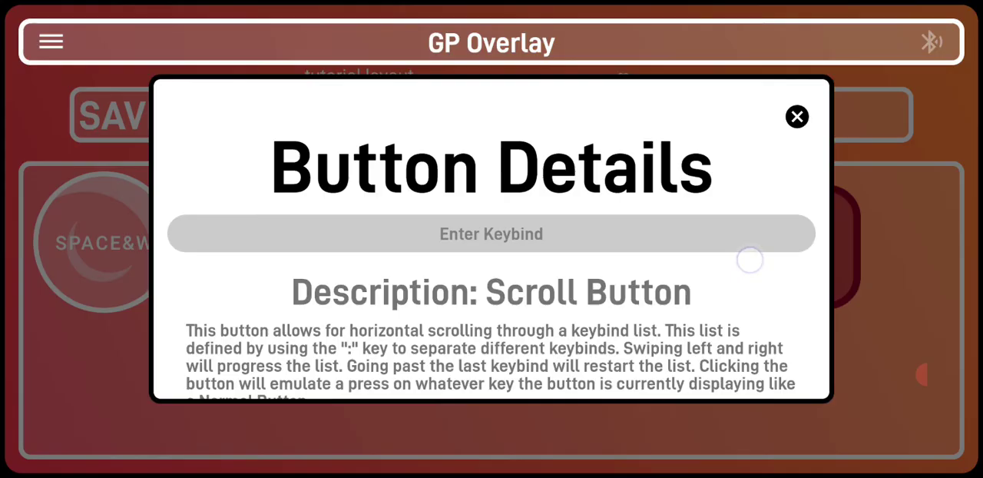
pyautogui.click(797, 116)
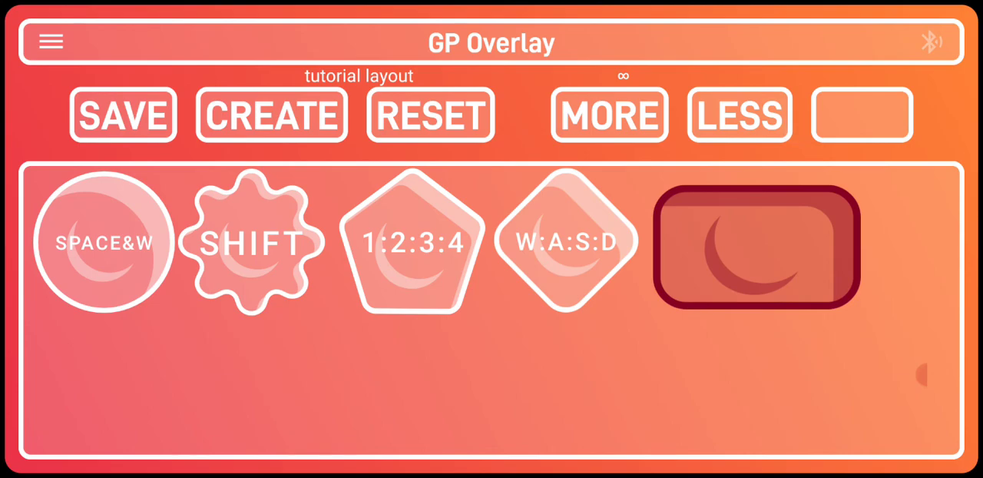
pyautogui.click(755, 248)
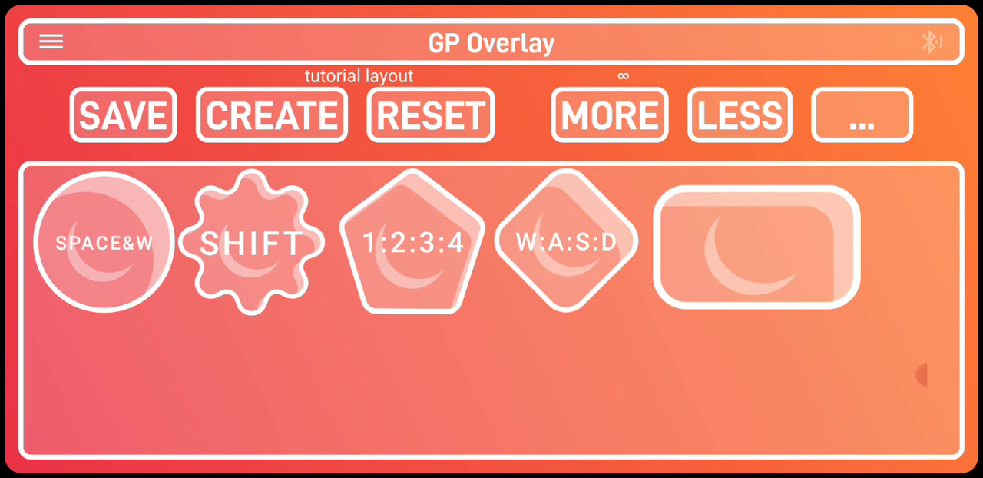
# Step: Give the scroll button the keybind list 1:2:3 and save the layout
pyautogui.click(756, 248)
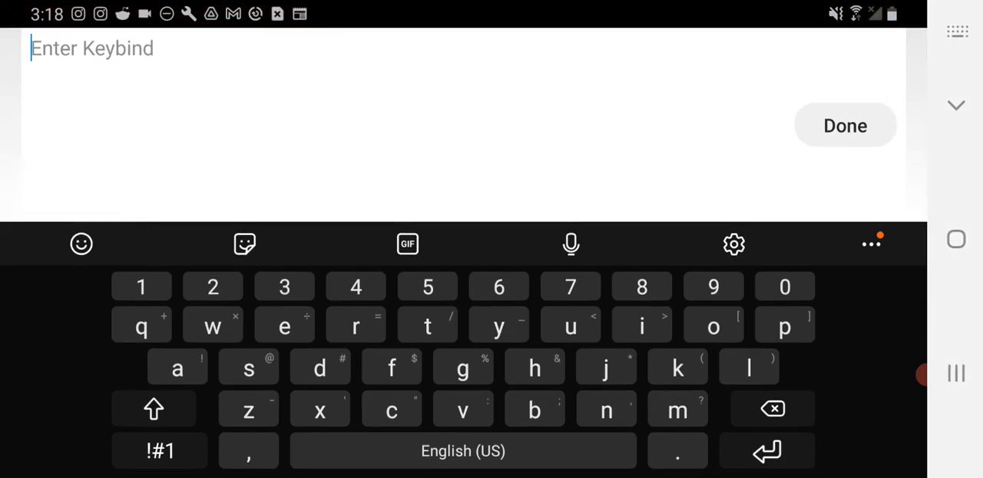
pyautogui.write(':')
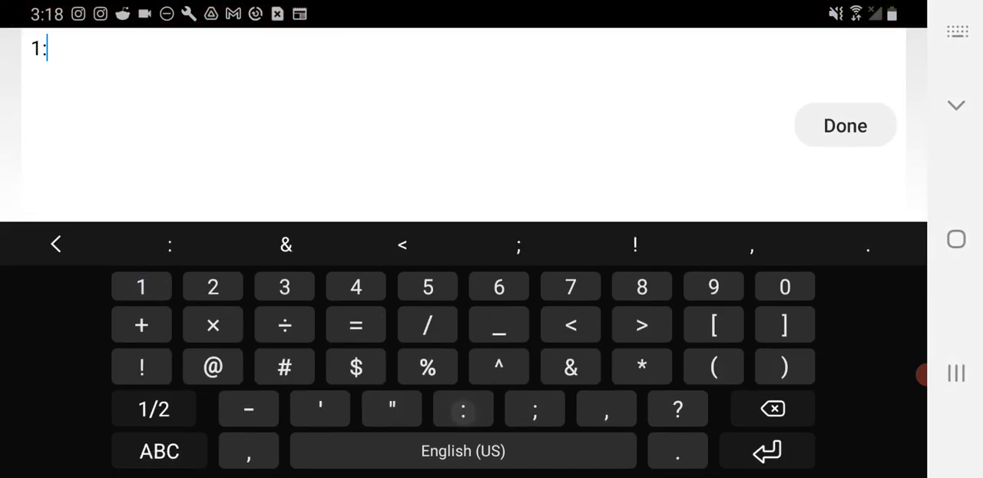
pyautogui.click(212, 286)
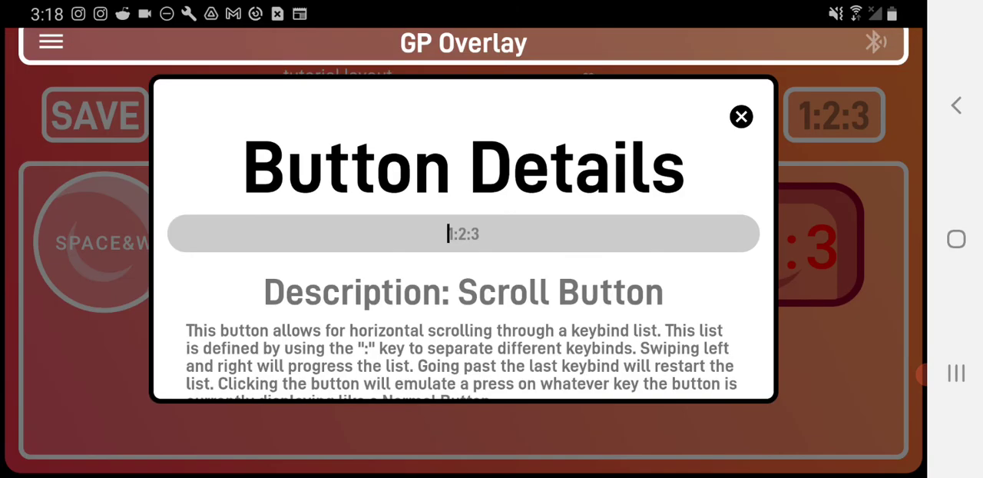
pyautogui.click(740, 116)
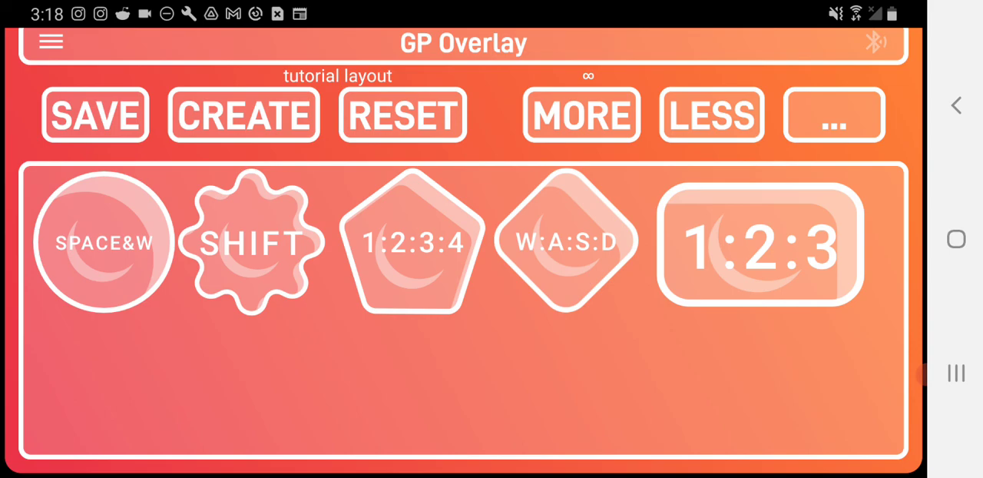
pyautogui.click(95, 114)
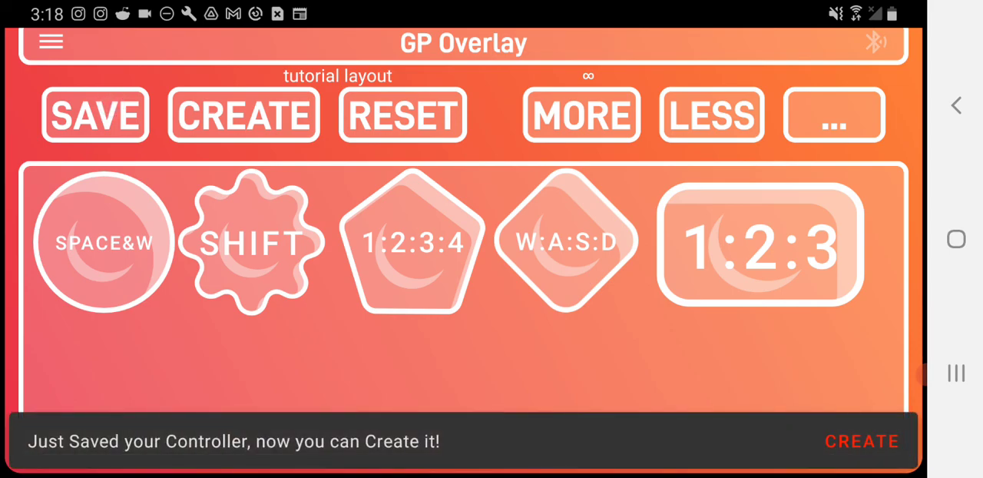